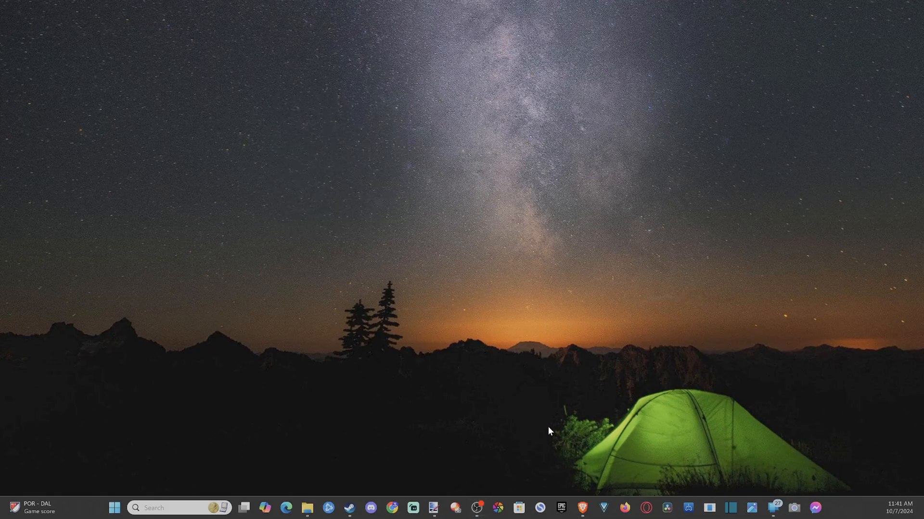
mouse_move(355, 336)
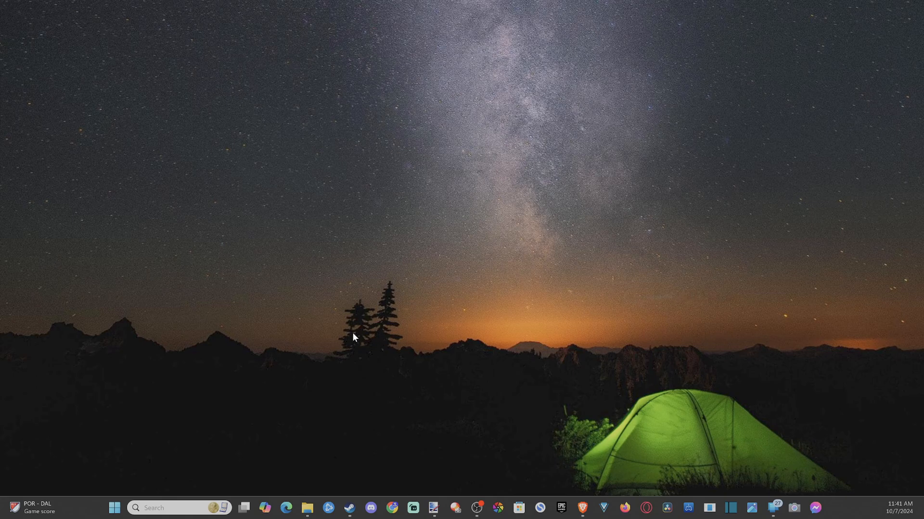
mouse_move(347, 213)
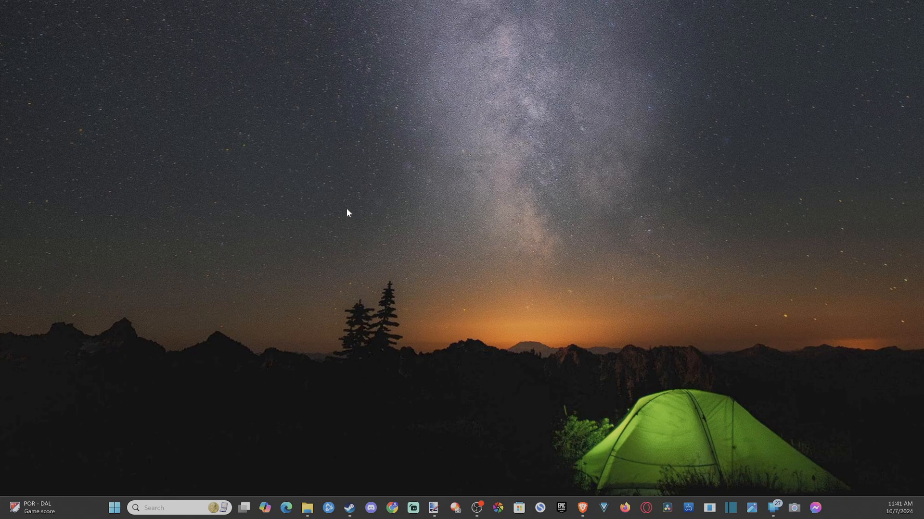
mouse_move(695, 384)
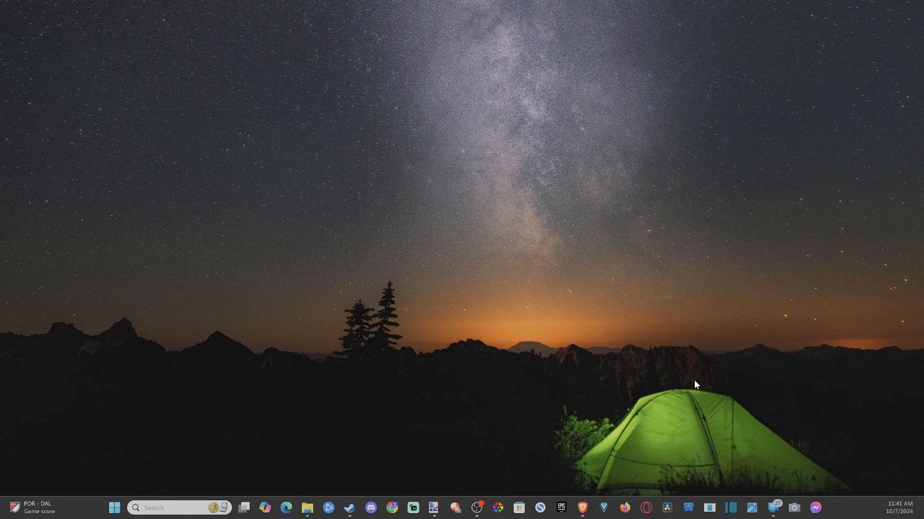
Launch Microsoft Store from Windows search and rerun the recent 'messenger' search
click(581, 508)
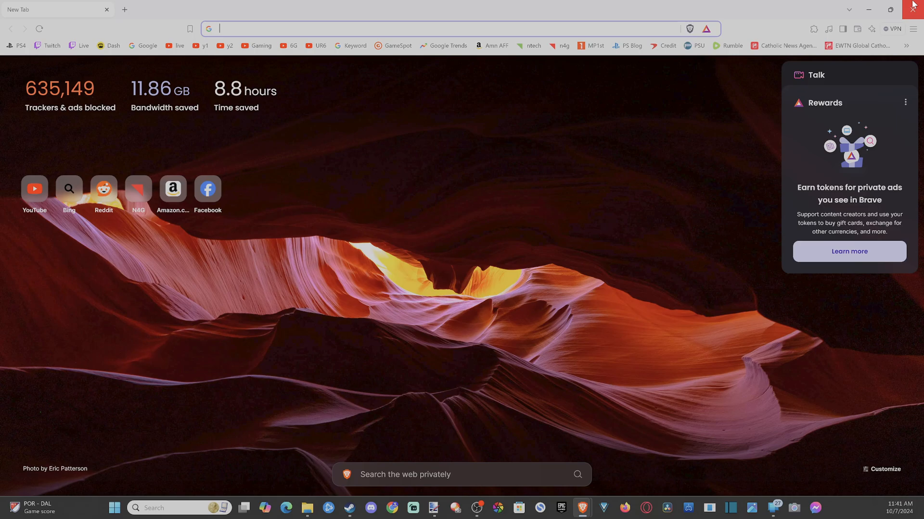
click(915, 5)
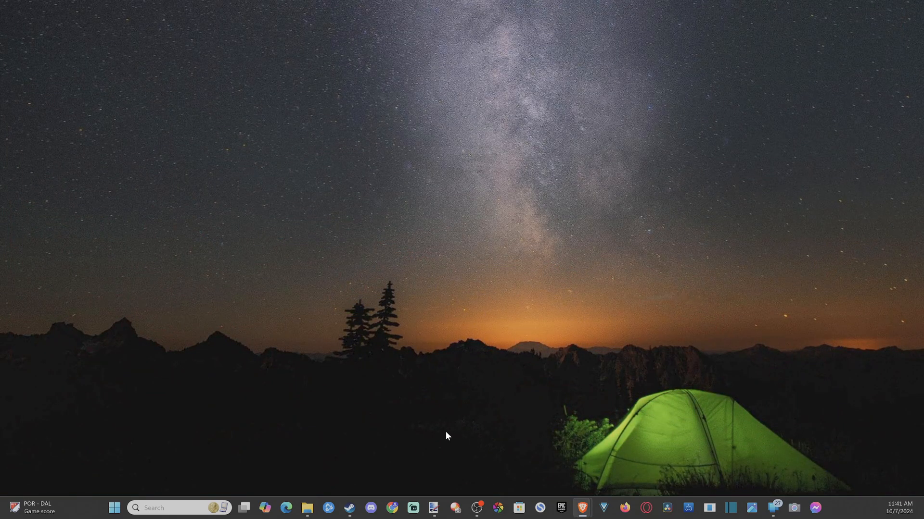
mouse_move(475, 490)
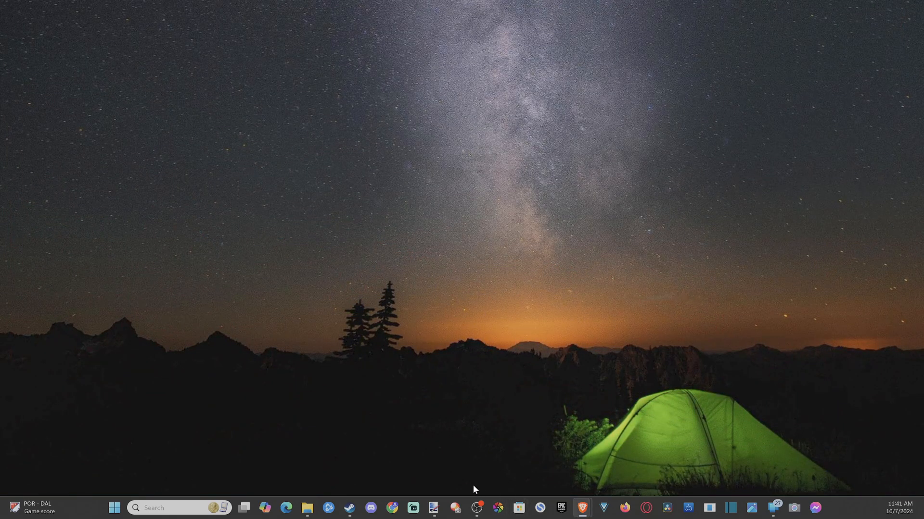
click(155, 507)
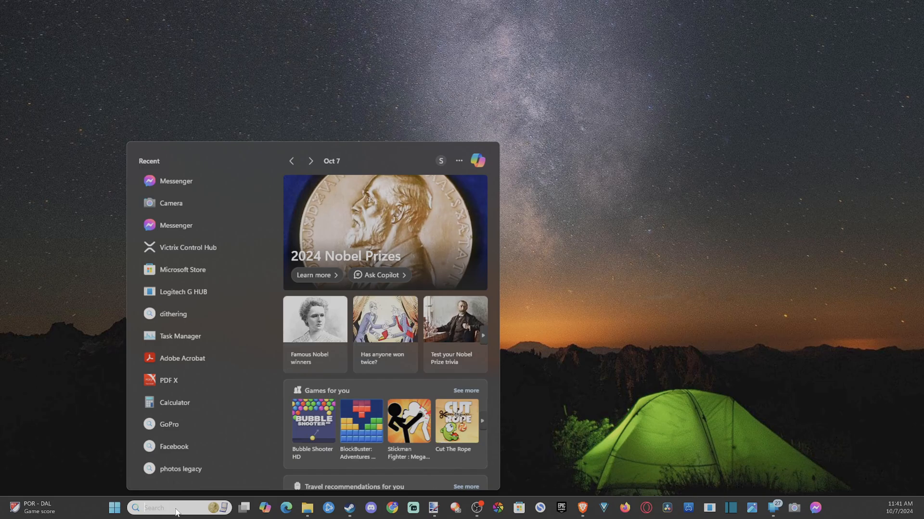
text(store)
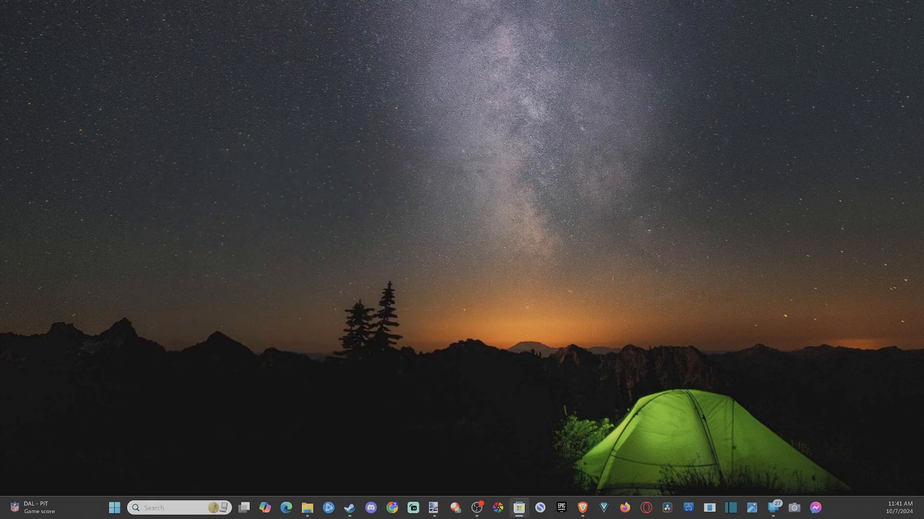
click(518, 508)
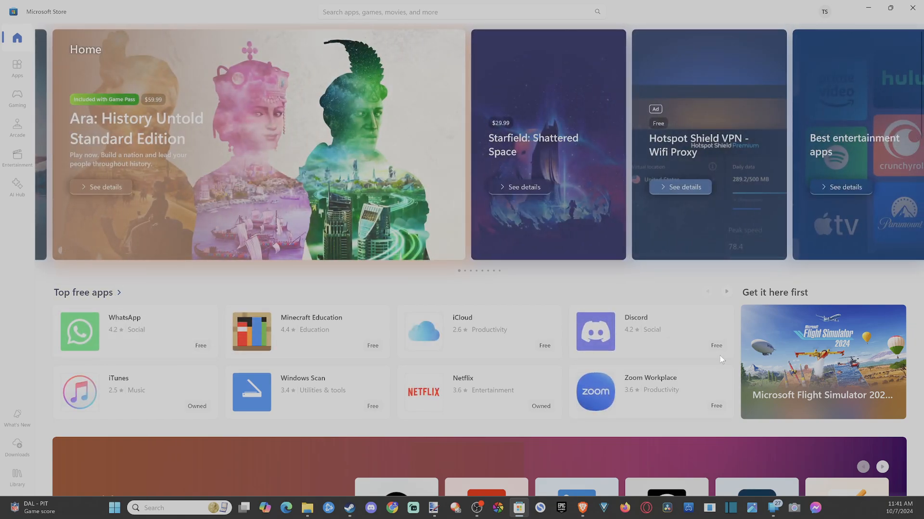
click(462, 11)
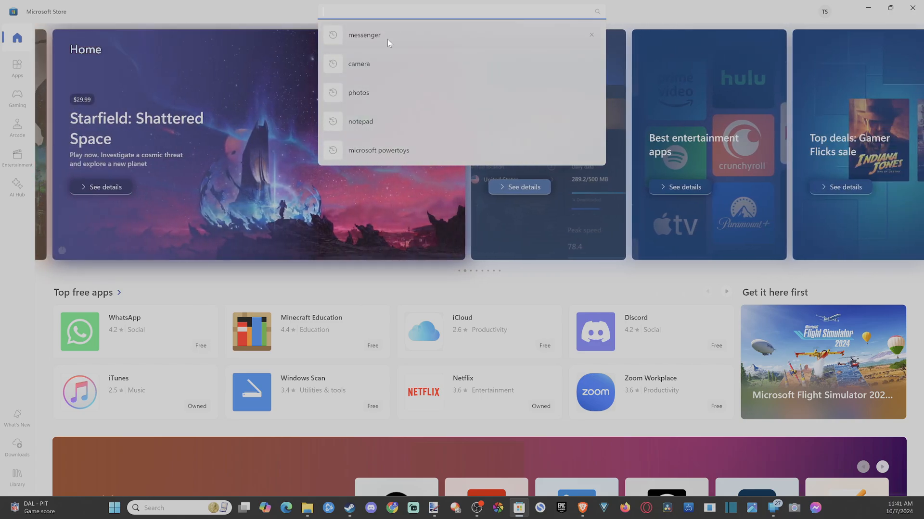
click(364, 35)
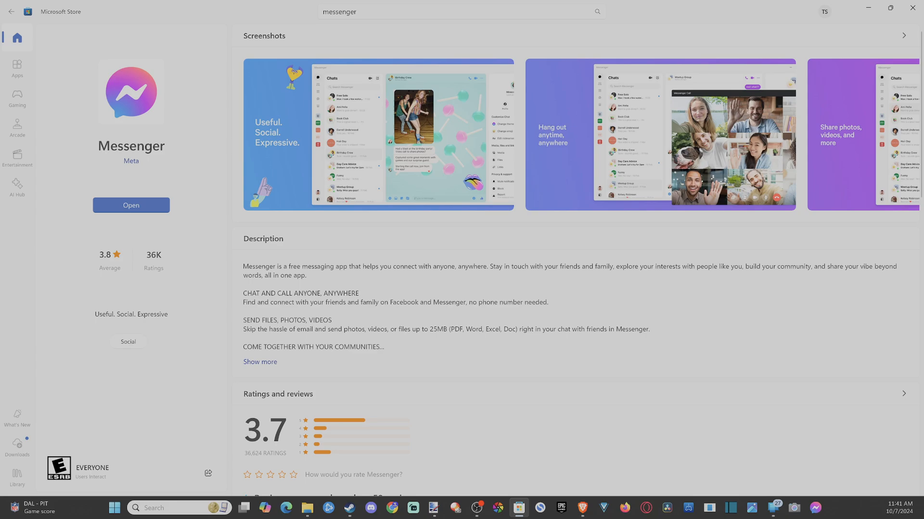
click(378, 133)
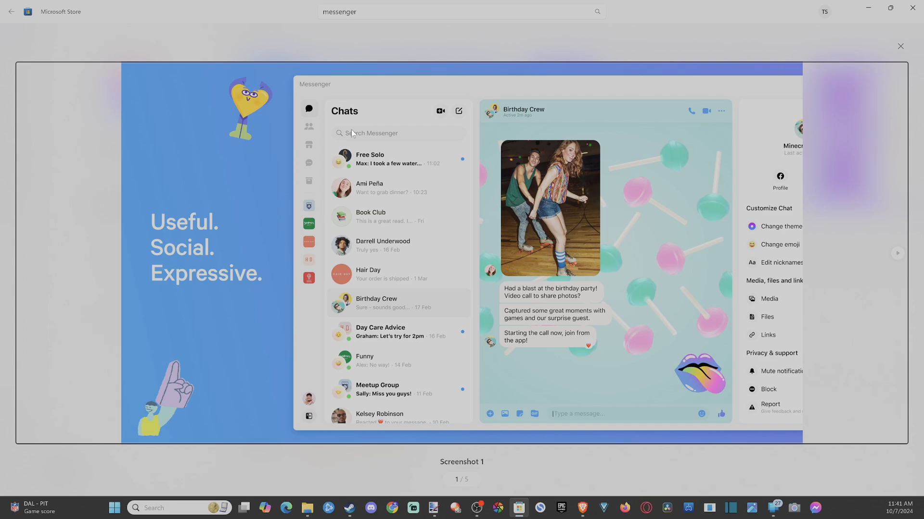
mouse_move(294, 289)
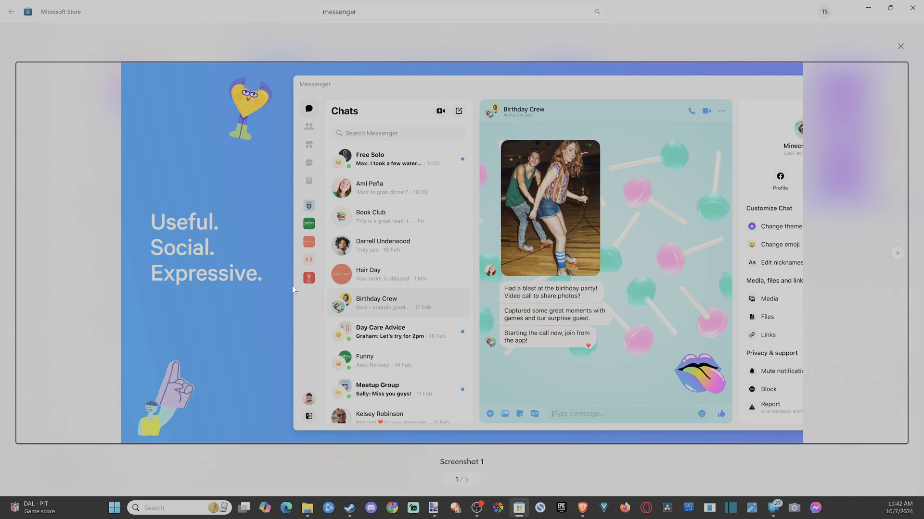
mouse_move(328, 285)
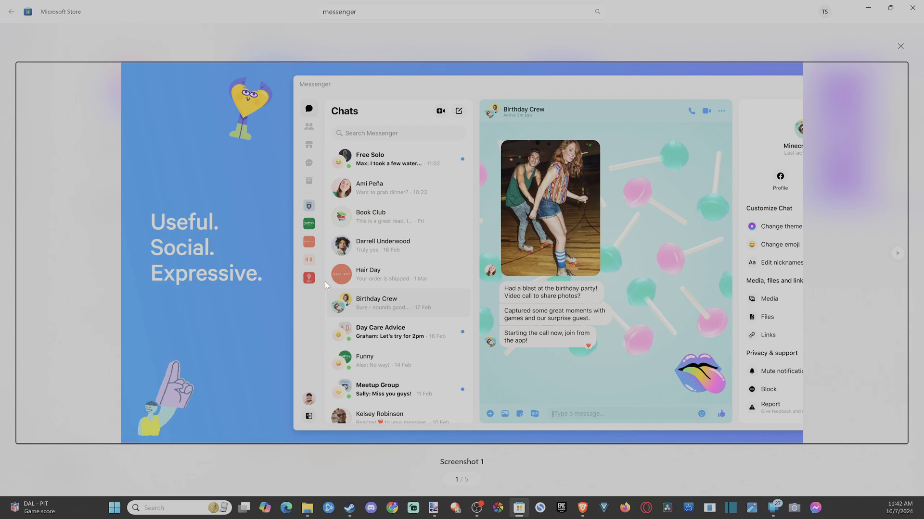
click(896, 253)
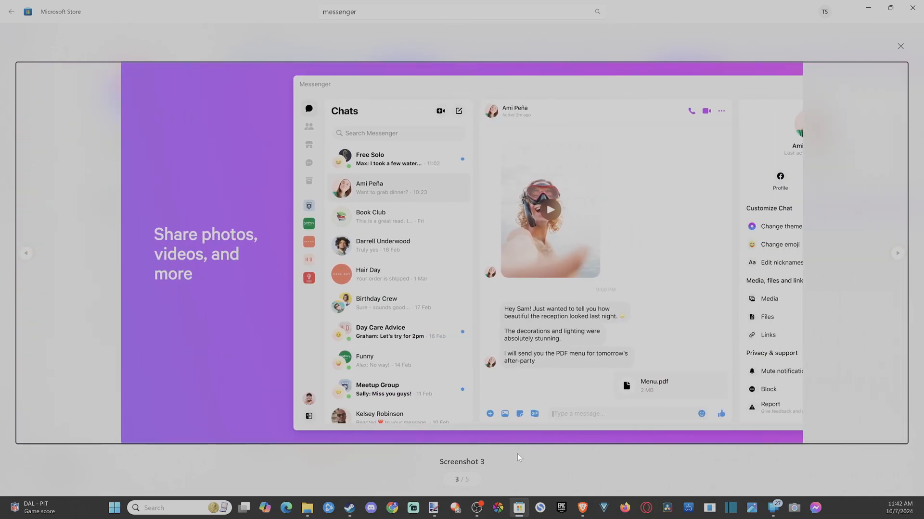
mouse_move(648, 350)
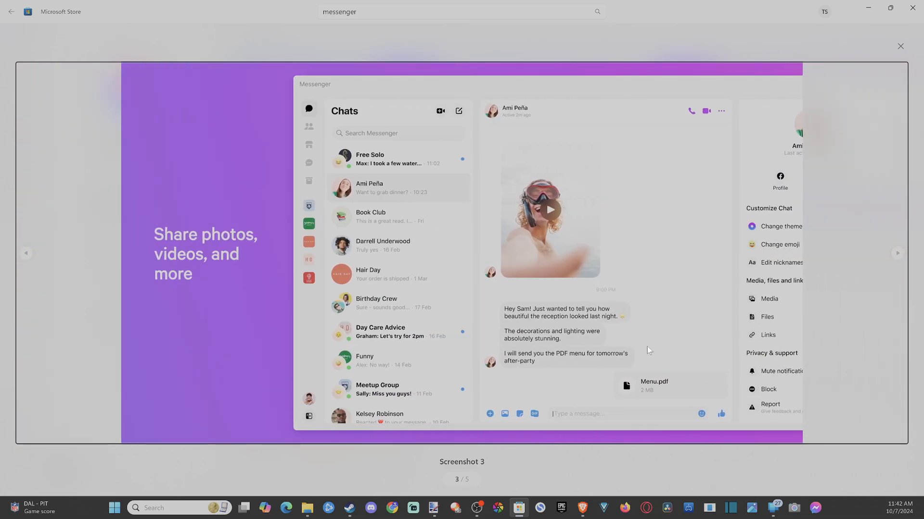
click(895, 253)
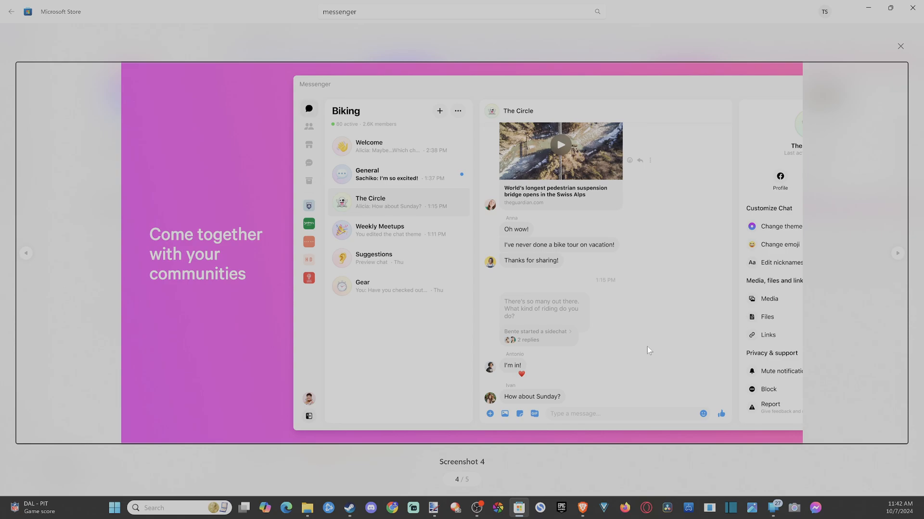
click(26, 253)
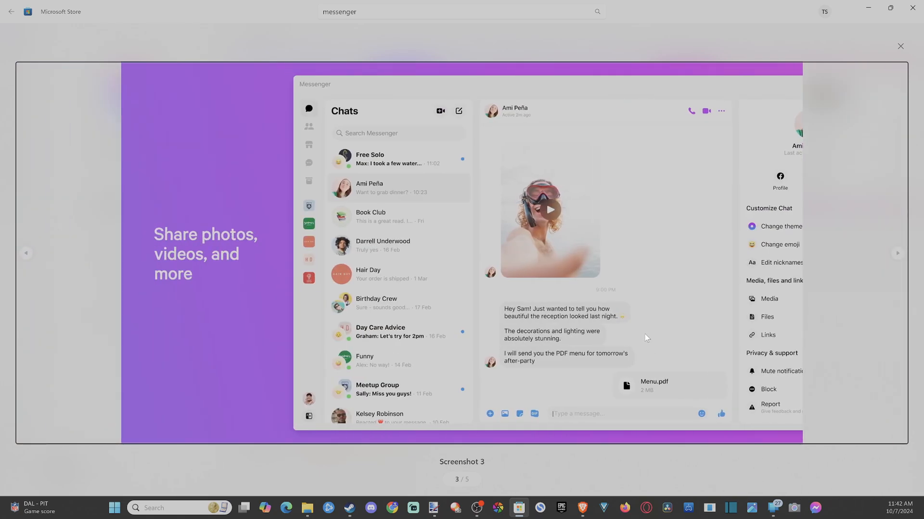
mouse_move(464, 269)
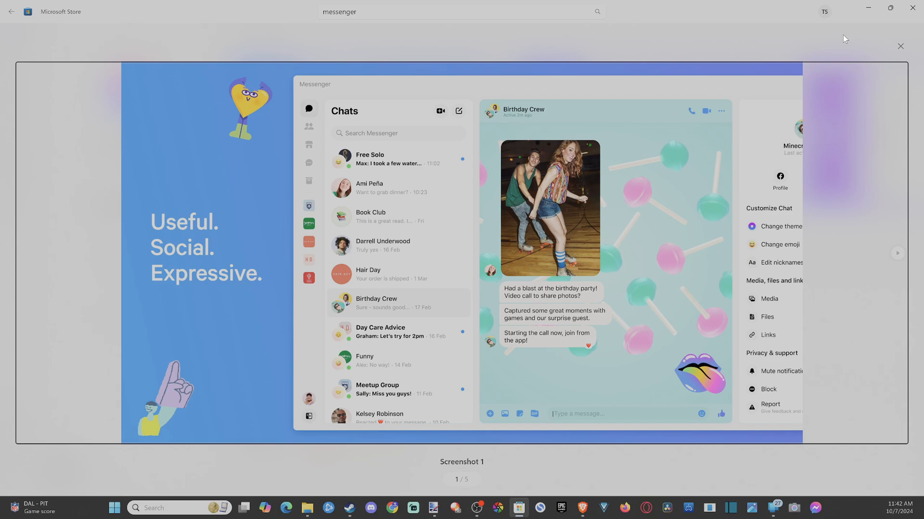
click(900, 46)
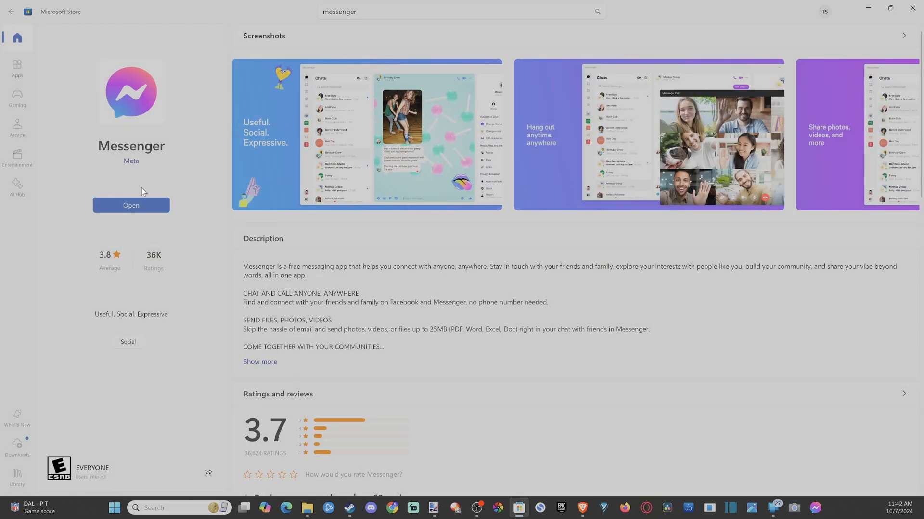
mouse_move(50, 360)
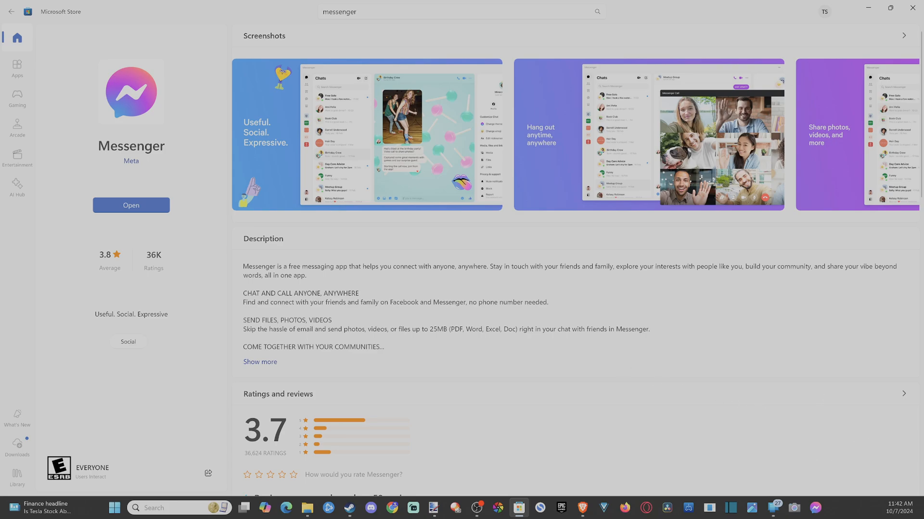
mouse_move(651, 432)
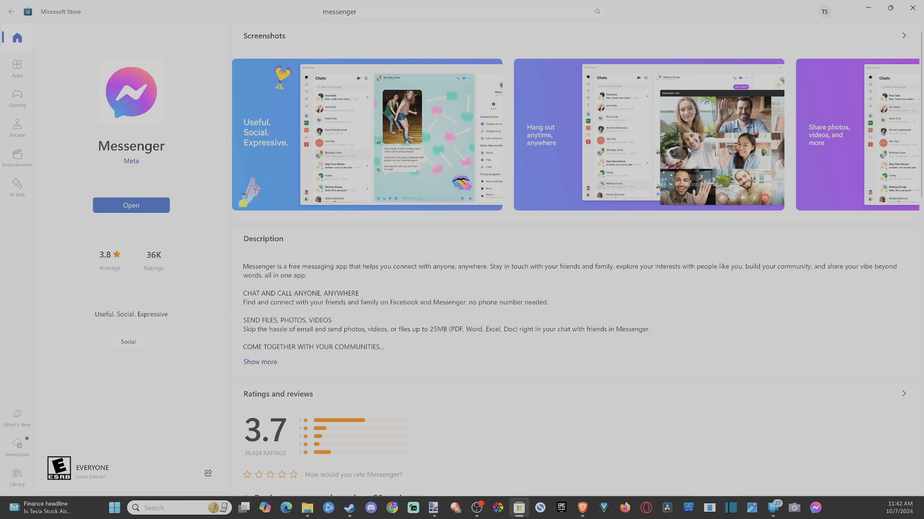
Scroll Messenger's Store page down to System Requirements and Additional information
scroll(down, 3)
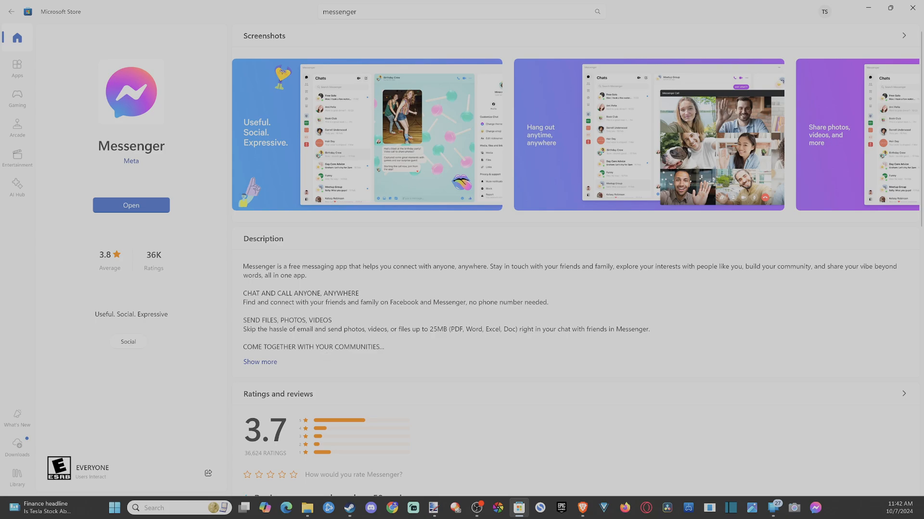
scroll(down, 3)
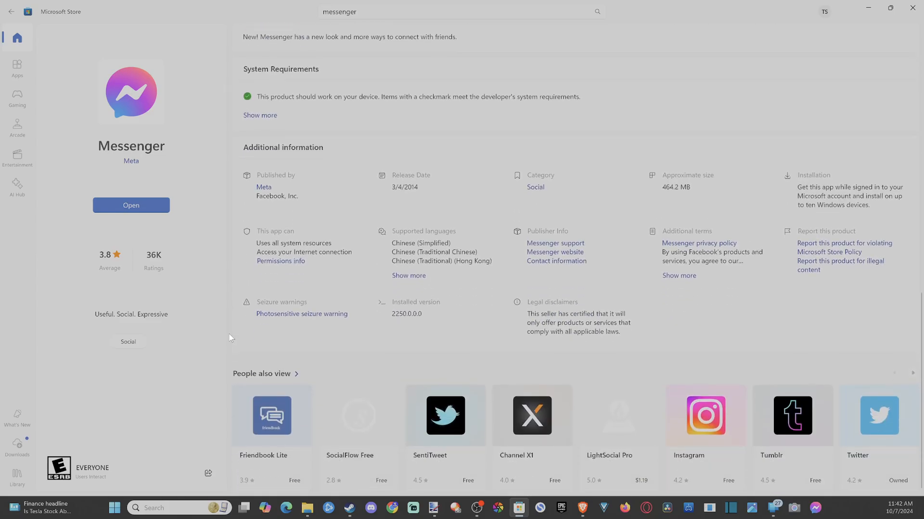